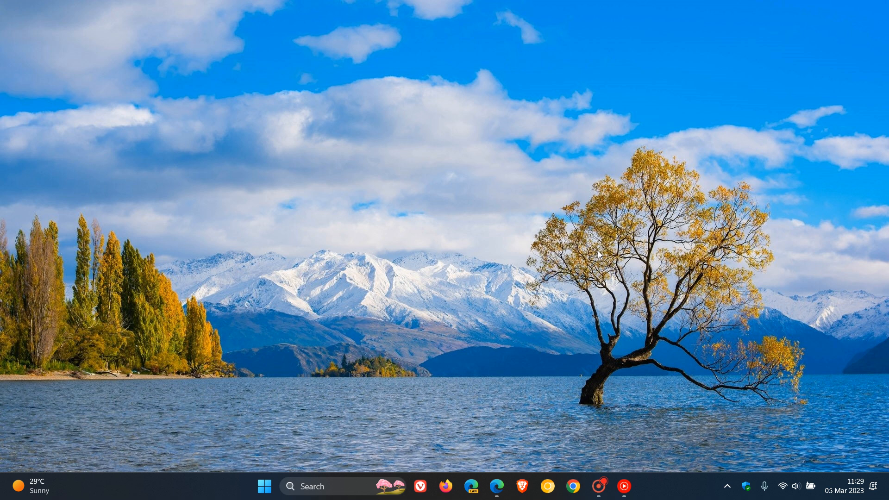
mouse_move(617, 205)
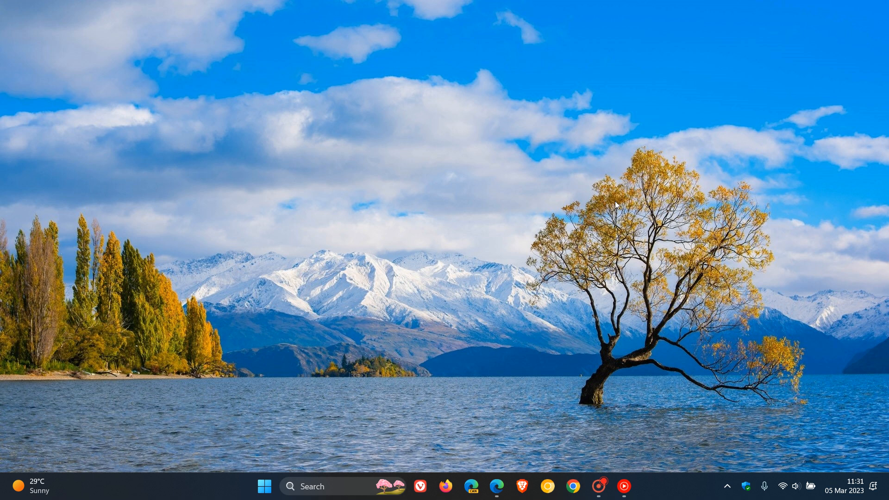
mouse_move(581, 217)
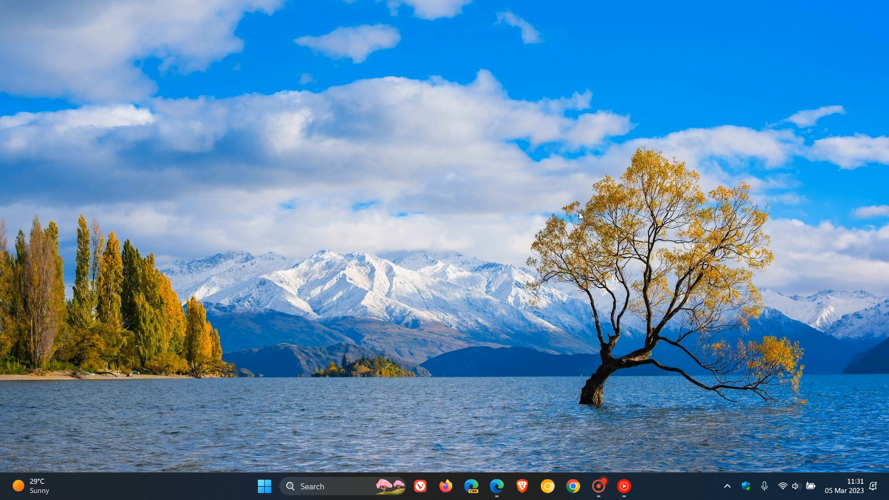
mouse_move(628, 200)
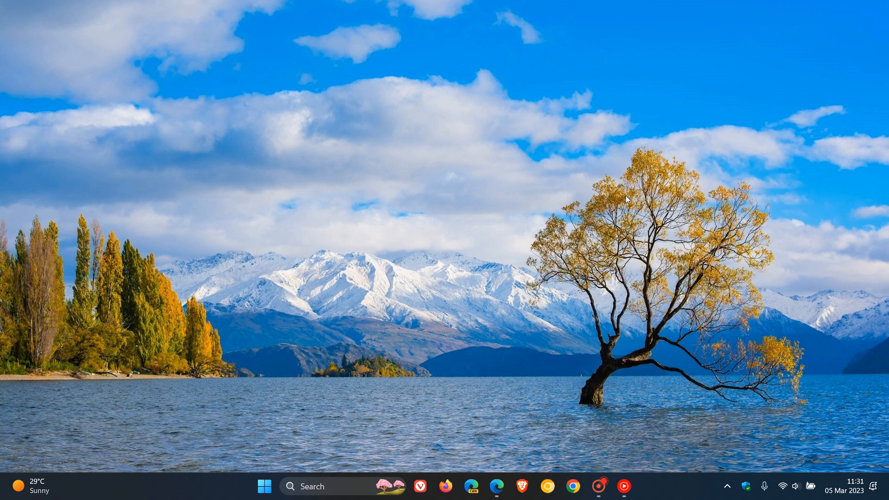
mouse_move(602, 184)
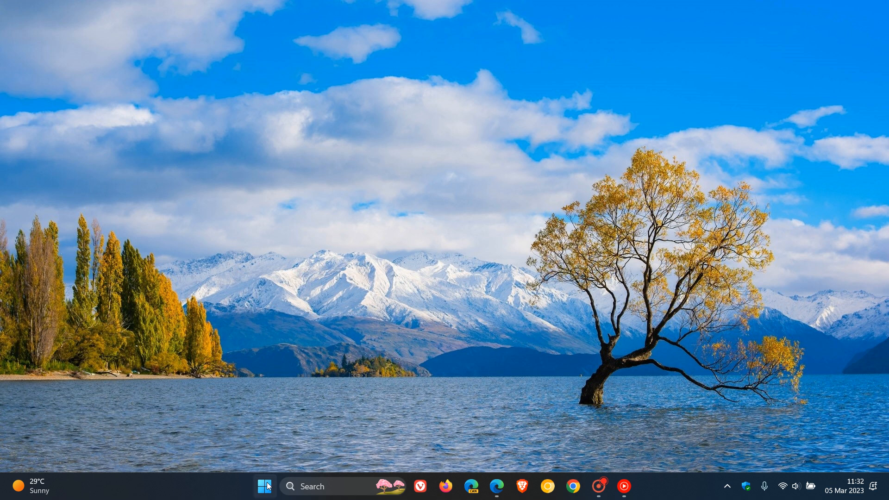
- View Windows Update status in Settings (up to date), then minimise Settings to the desktop
left_click(263, 486)
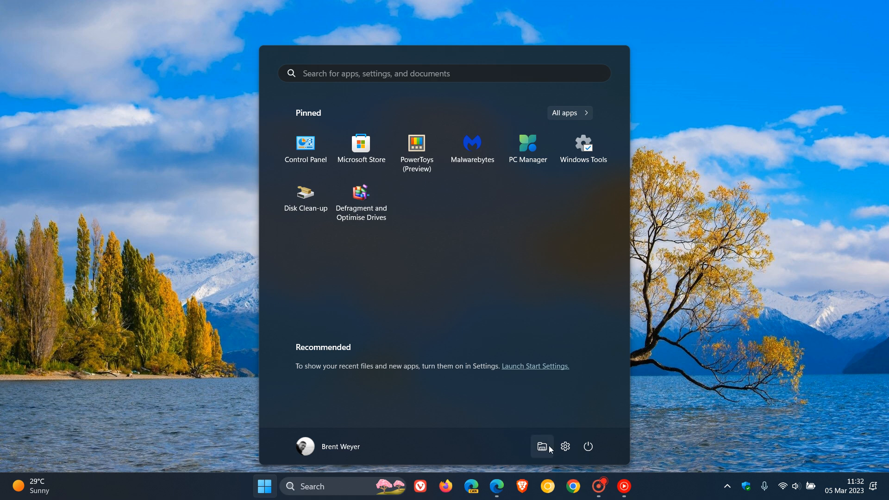
left_click(565, 447)
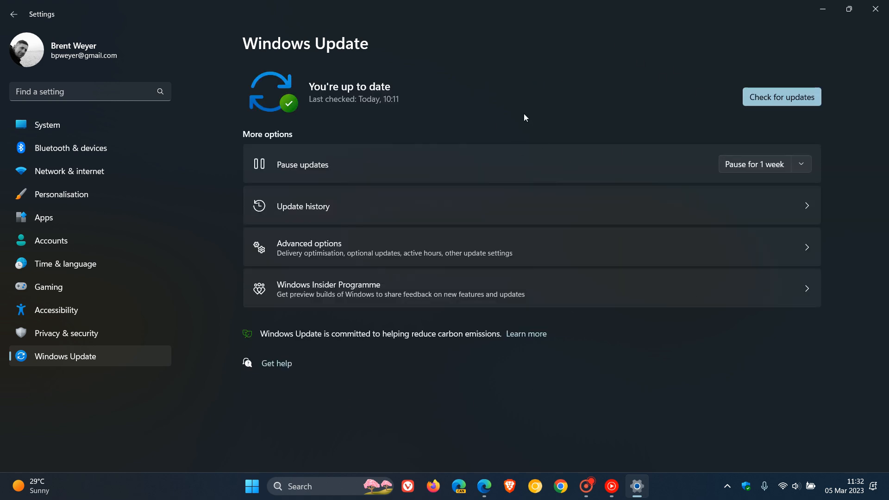
mouse_move(615, 94)
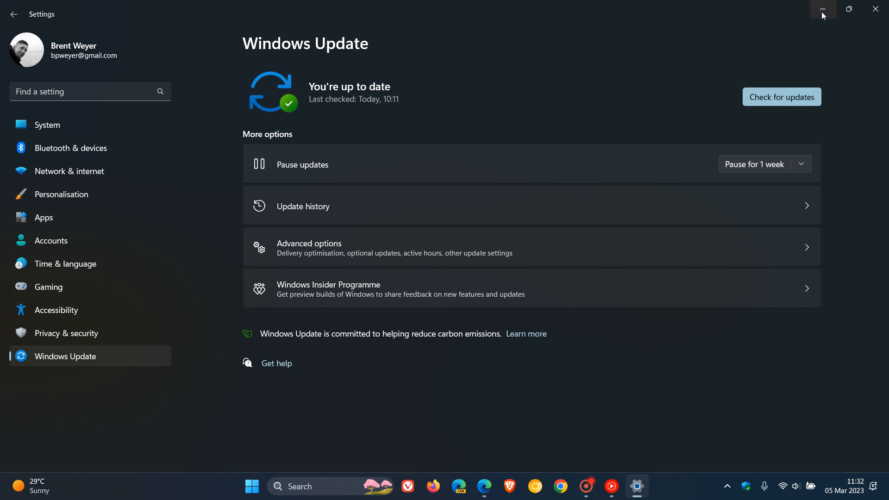
left_click(822, 9)
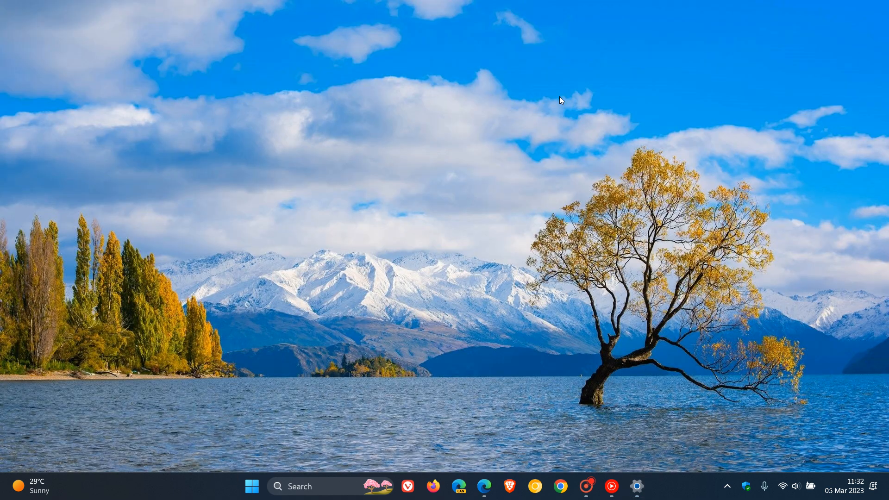
mouse_move(583, 214)
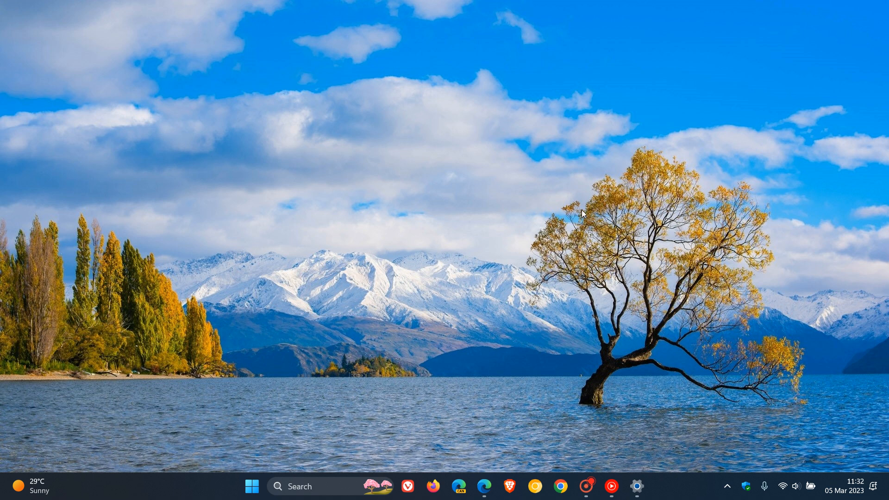
mouse_move(490, 472)
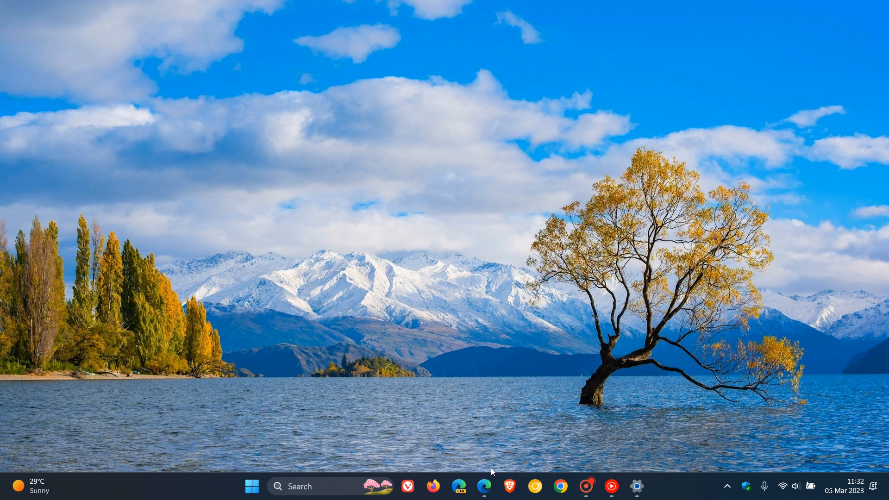
- Restore the Edge window showing the KB5019180 MMIO security article from the taskbar
left_click(485, 486)
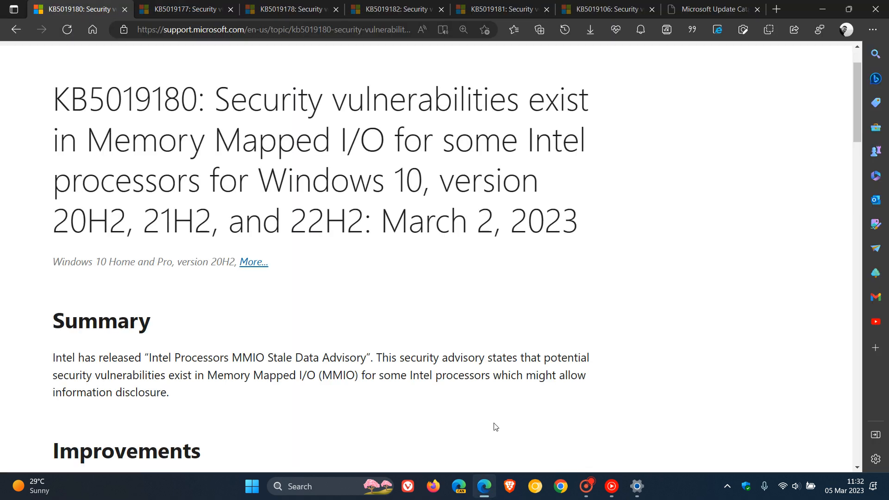
mouse_move(717, 236)
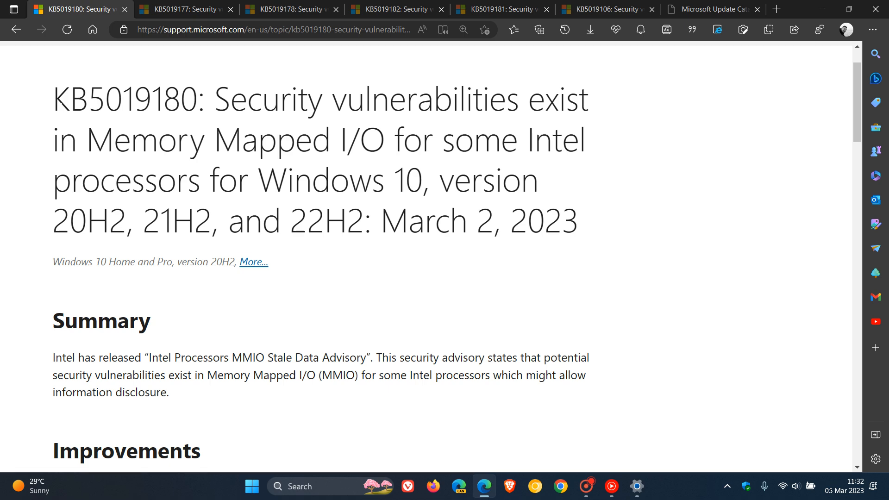
double_click(128, 99)
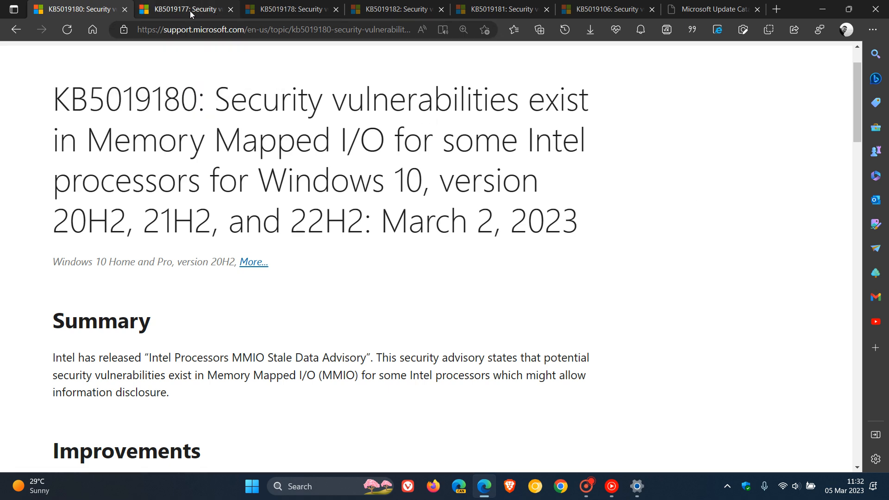
left_click(184, 10)
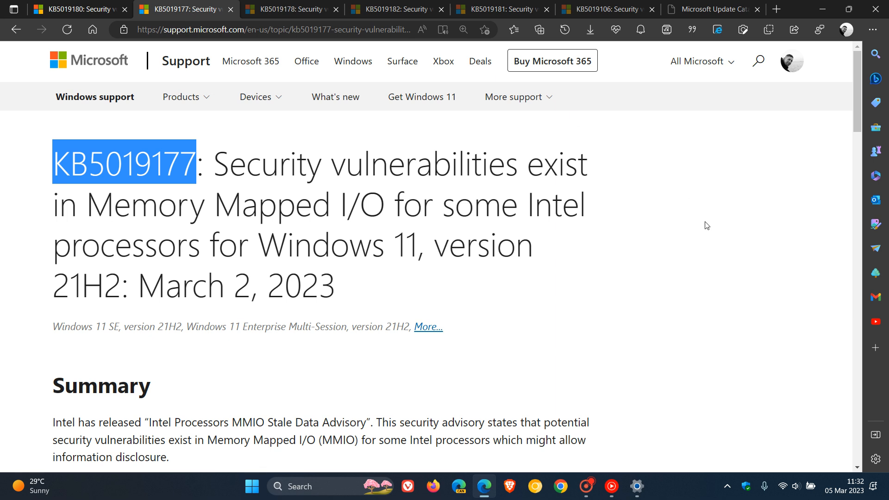
left_click(290, 9)
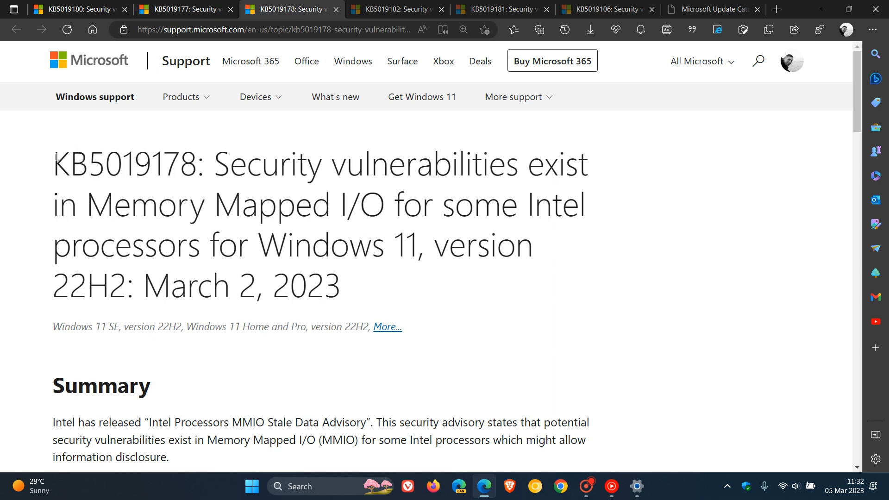
double_click(123, 164)
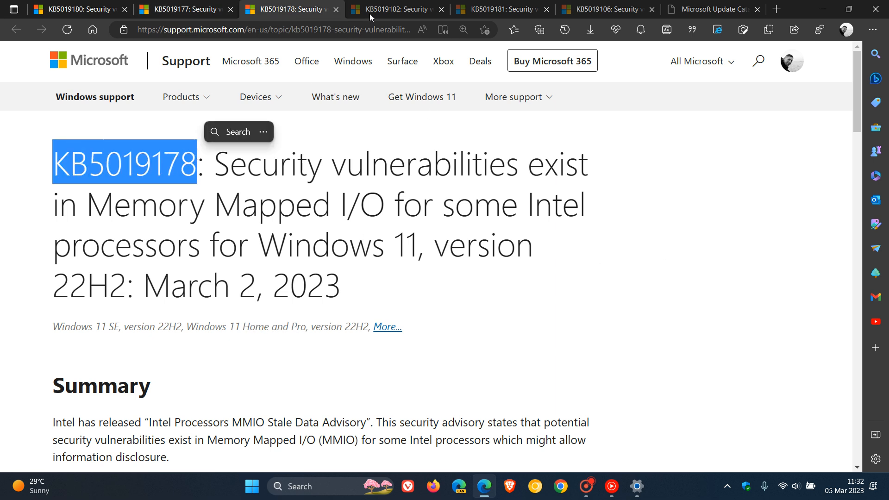
left_click(390, 9)
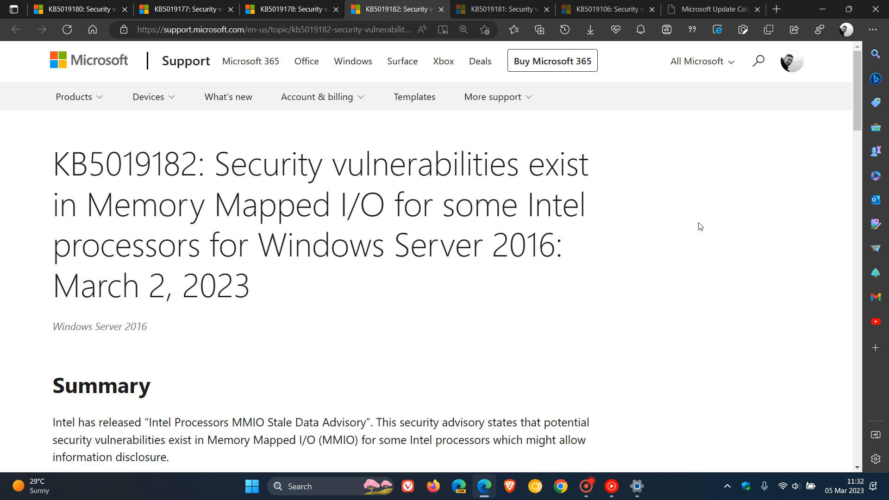
left_click(501, 9)
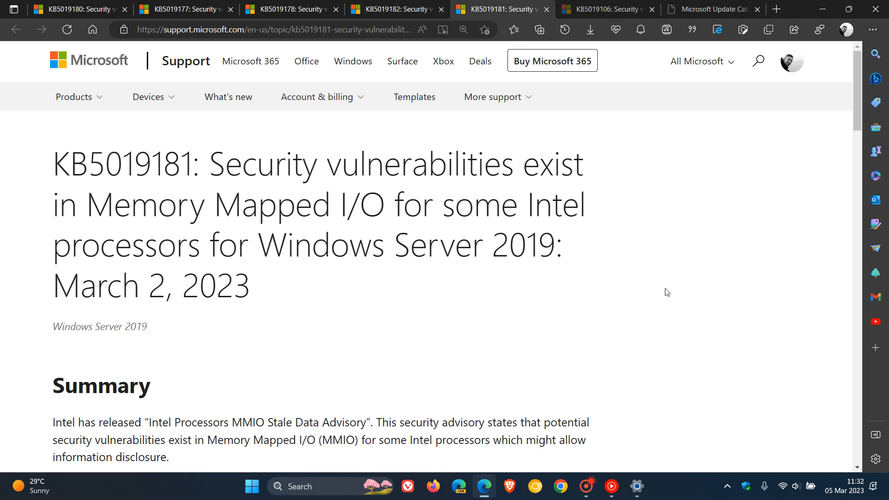
left_click(605, 10)
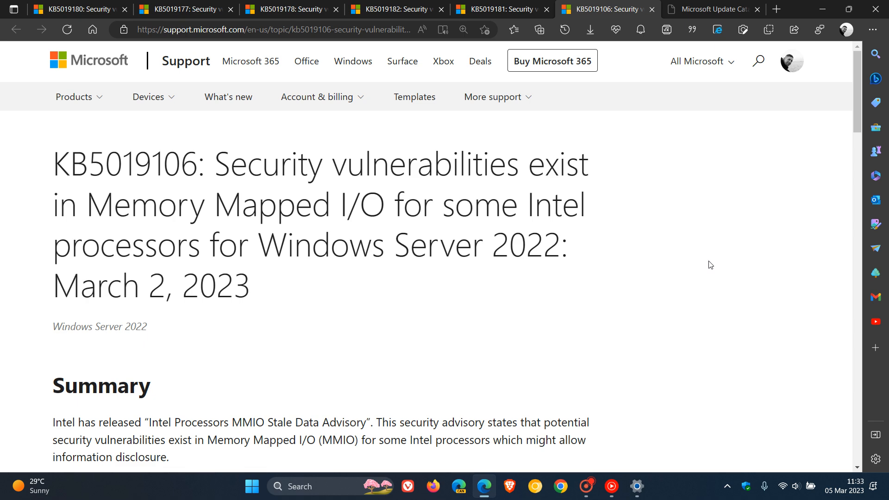
left_click(77, 9)
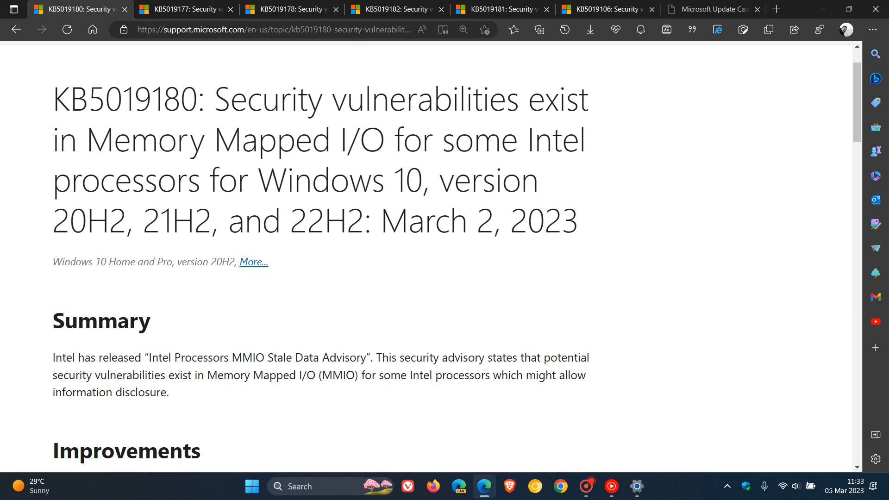
mouse_move(643, 224)
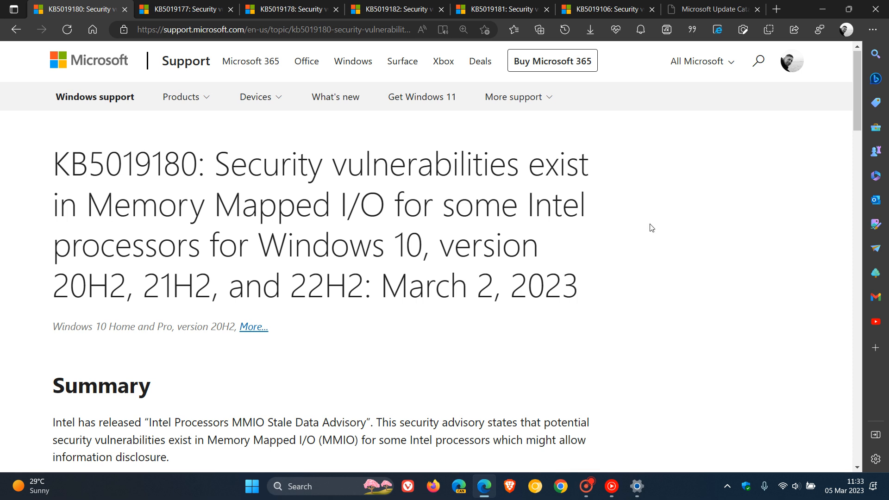
mouse_move(668, 241)
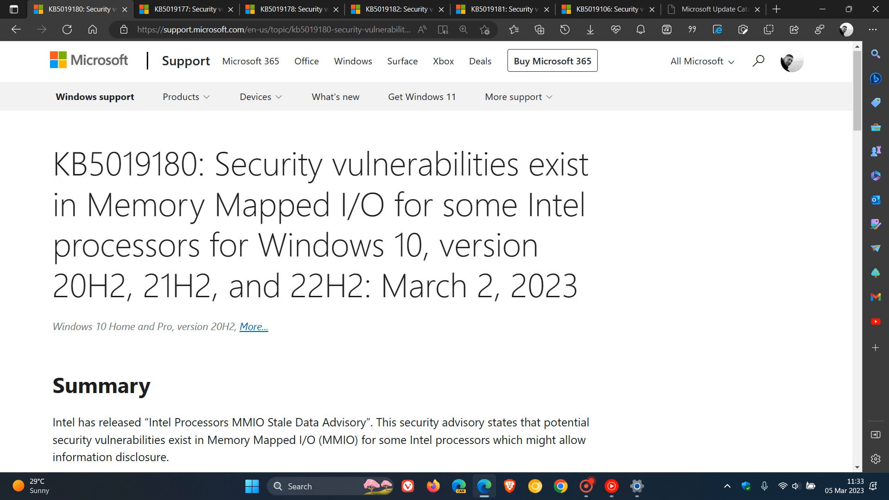
- Select KB5019180 in the article title and copy it via the context menu
double_click(62, 163)
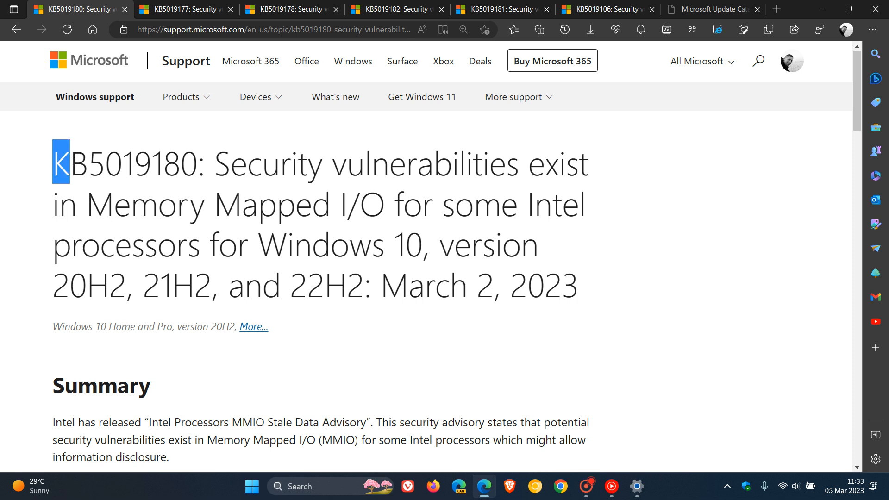
double_click(123, 163)
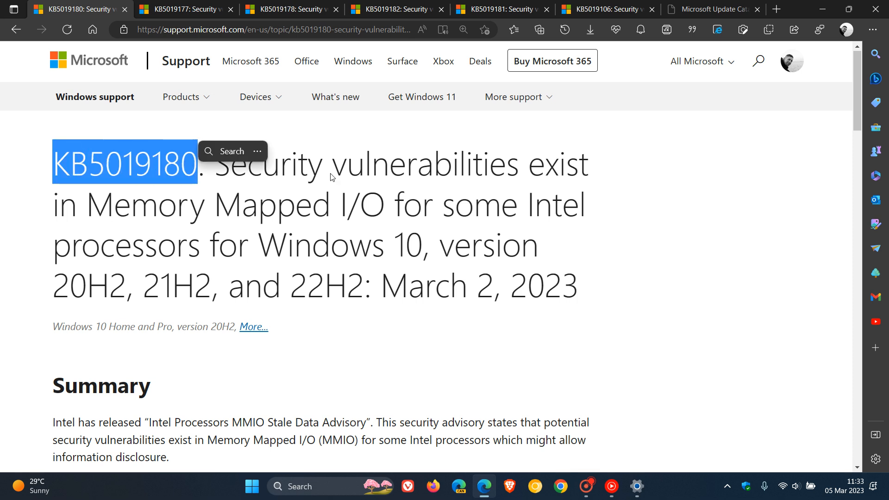
right_click(125, 164)
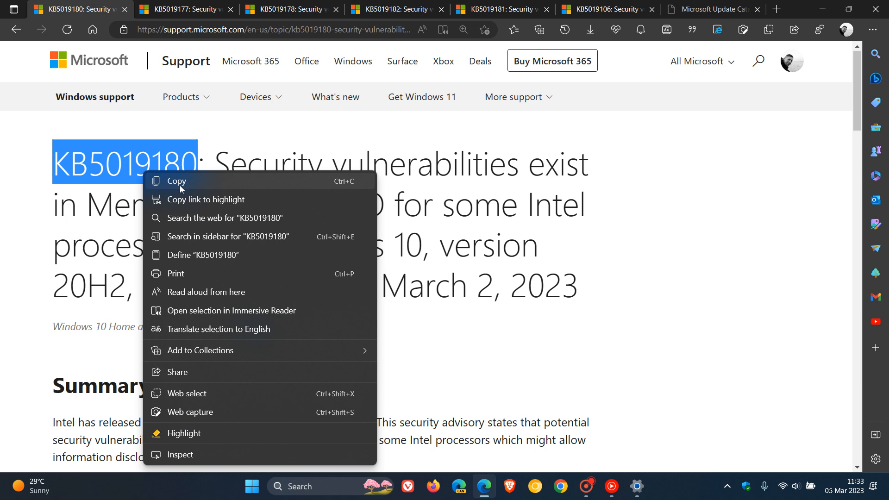
left_click(712, 9)
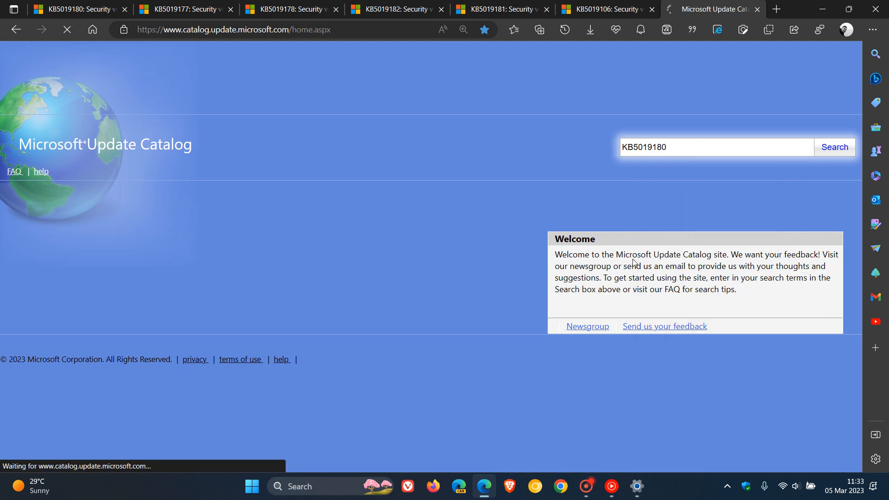
mouse_move(584, 208)
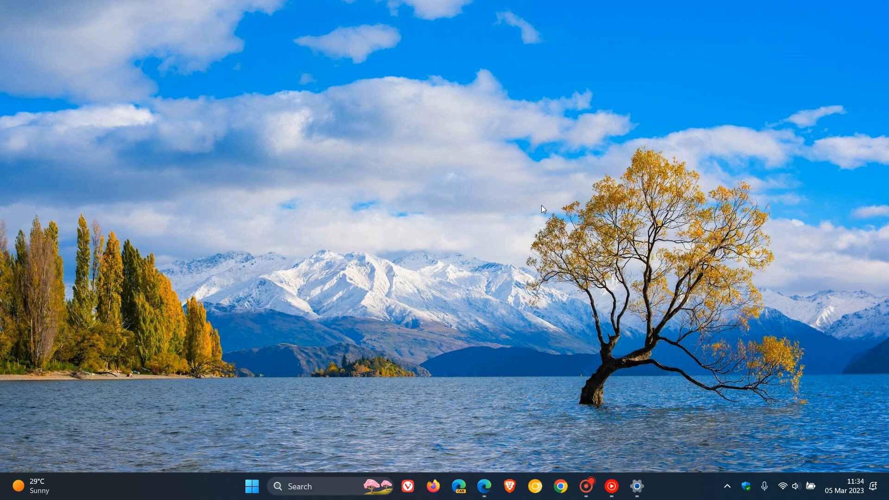
mouse_move(587, 217)
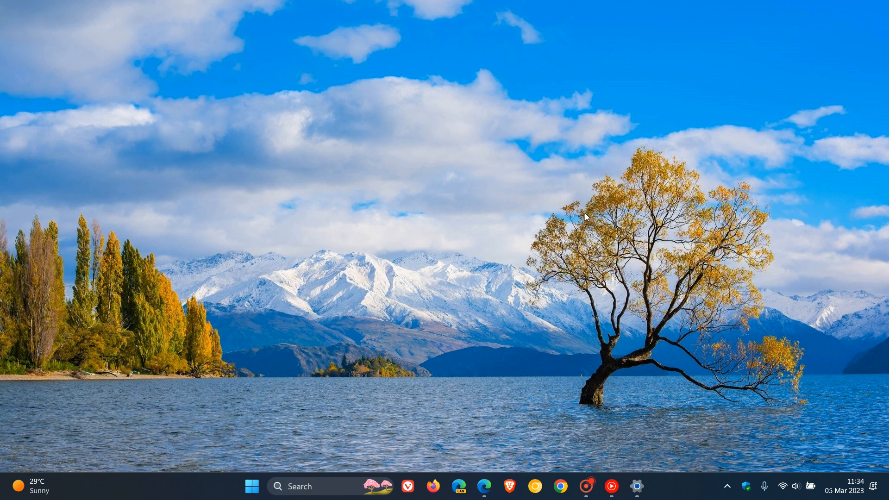